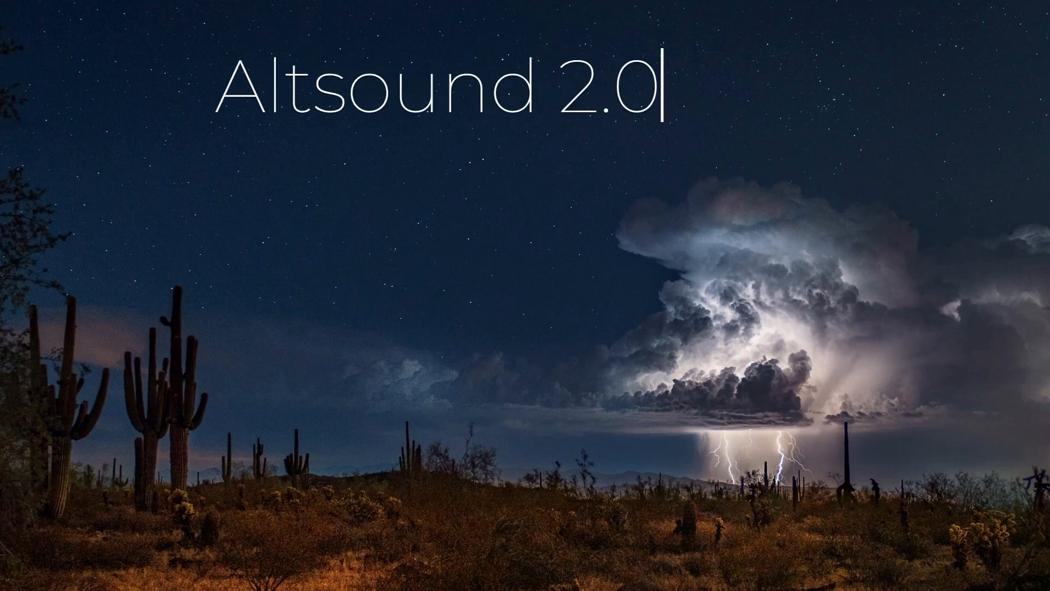
pyautogui.write('@MrGrynch')
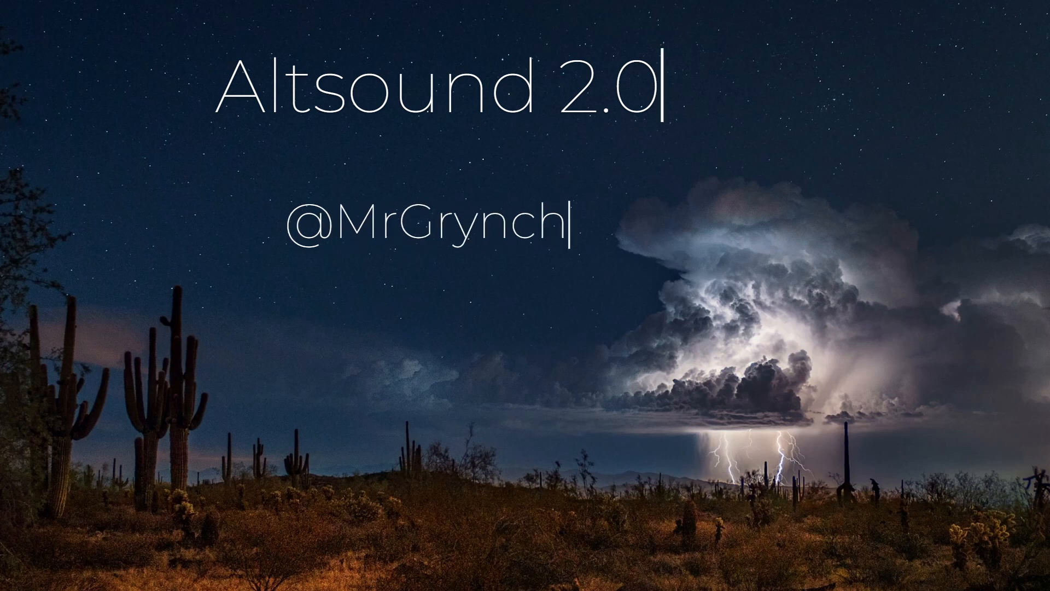
pyautogui.write('@iDigStu')
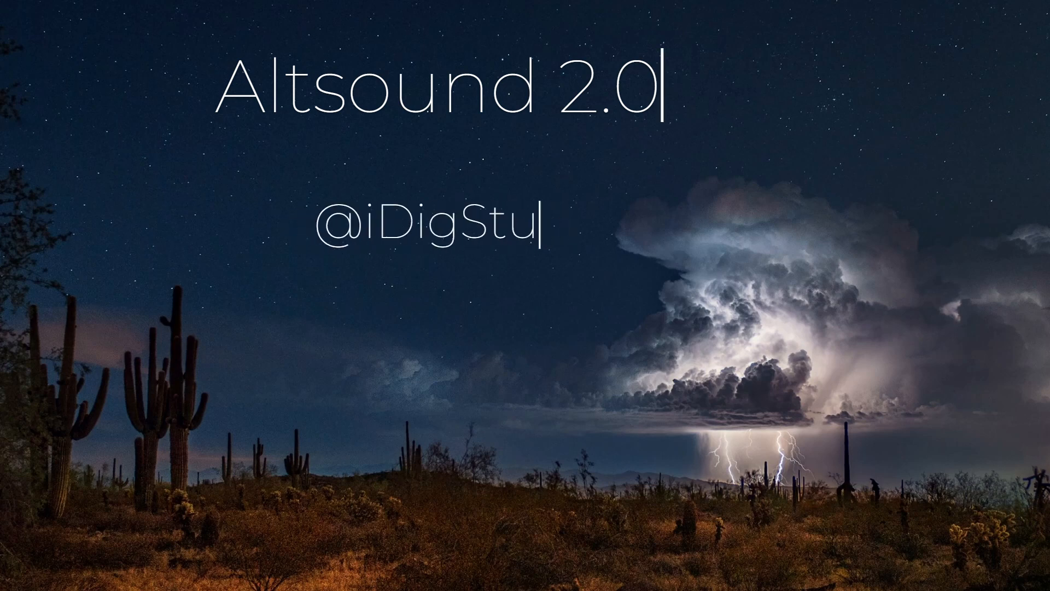
pyautogui.write('ff')
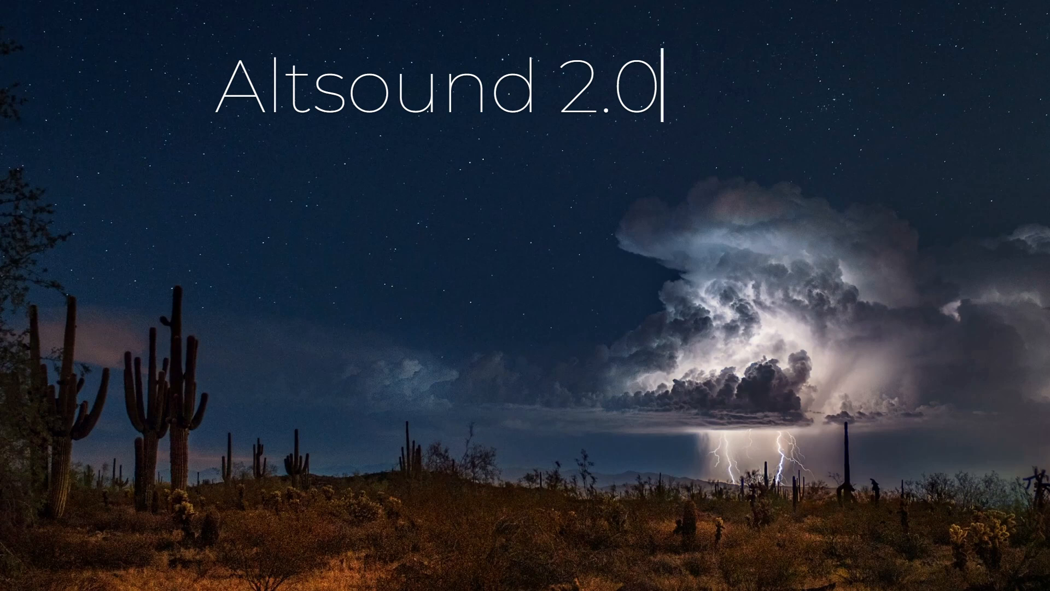
# Step: Write 'What has changed?' with bullets Alt, .ini Se, Backwards Compatible, Debug Tools
pyautogui.write('What has changed?')
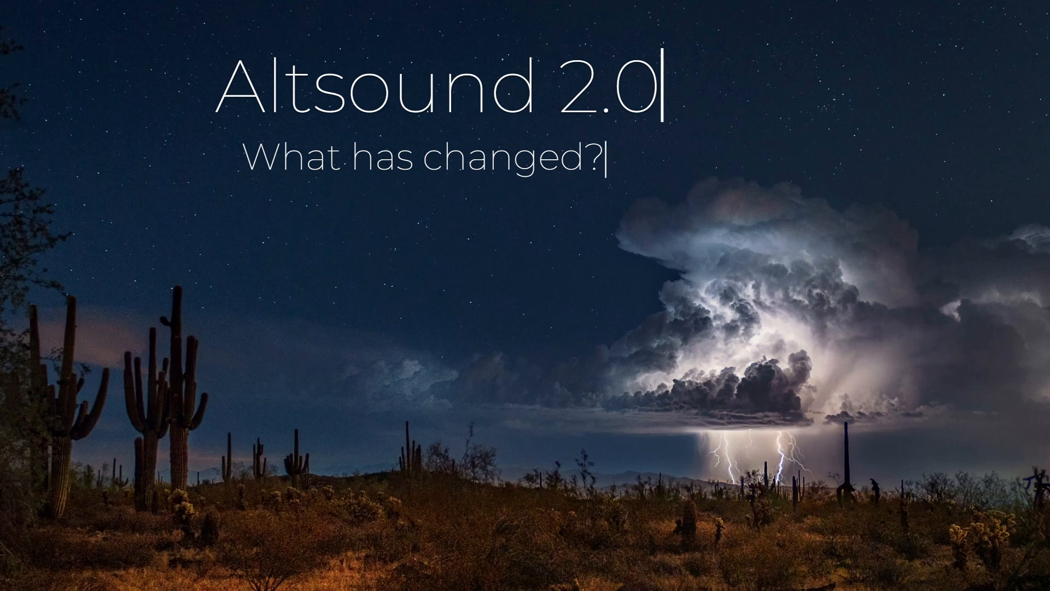
pyautogui.write('-Altsound 1.0 Bug Fixes')
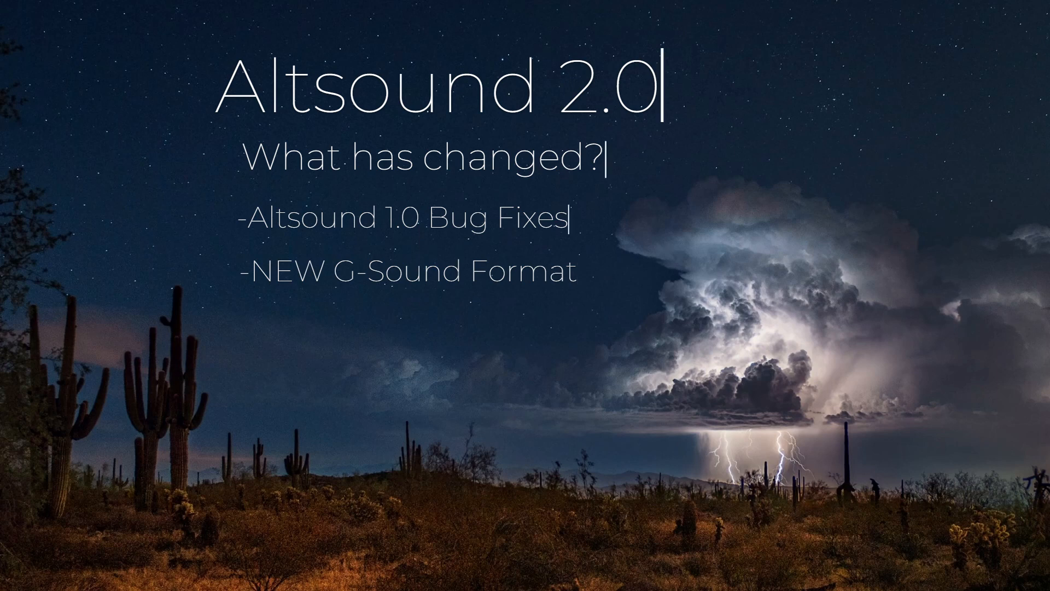
pyautogui.write('-.ini Settings Config File')
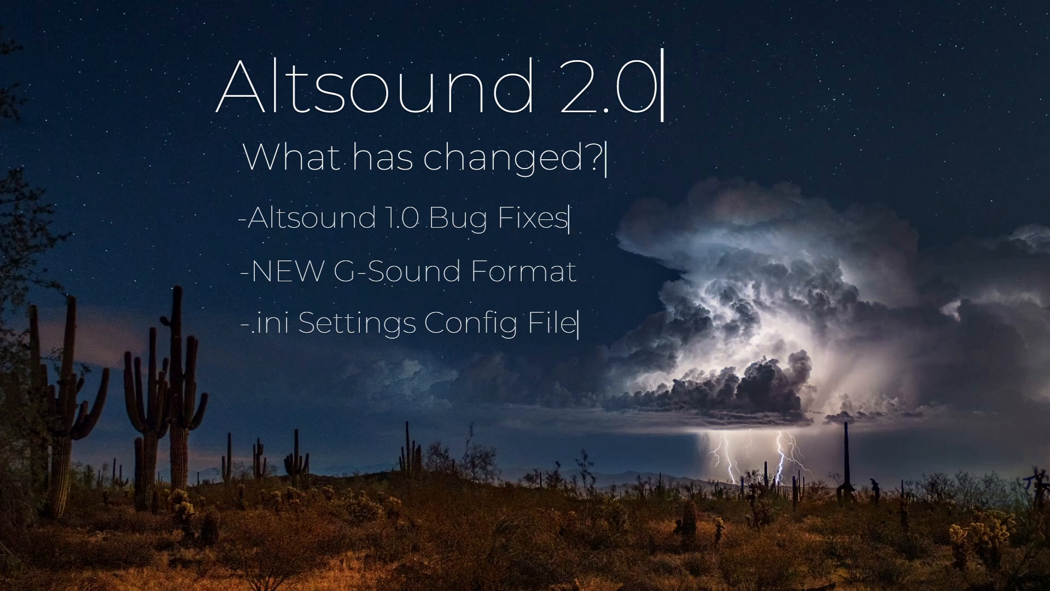
pyautogui.write('-Backwards Compatible')
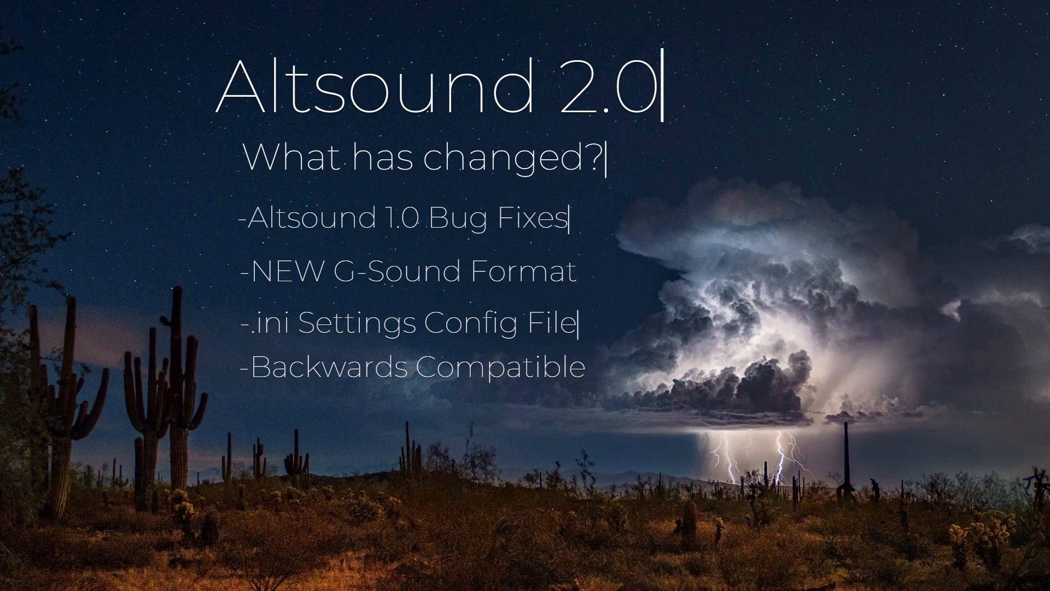
pyautogui.write('-Debug Tools')
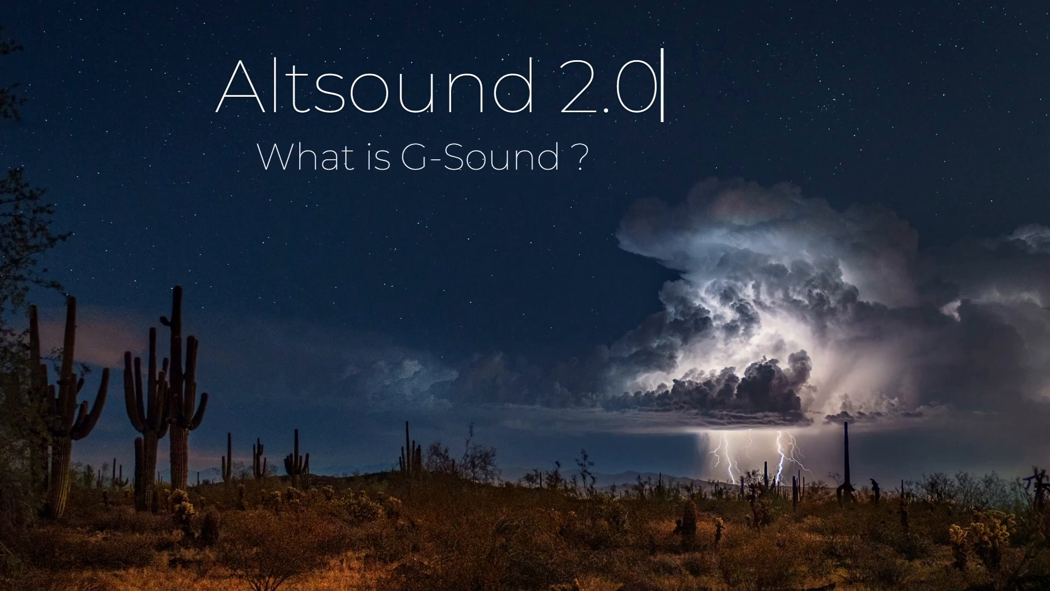
# Step: List G-Sound bullets: New Altsound Format, Sound Type Based, Assign Behaviors, Group Volume Adjustments
pyautogui.write('-Ne')
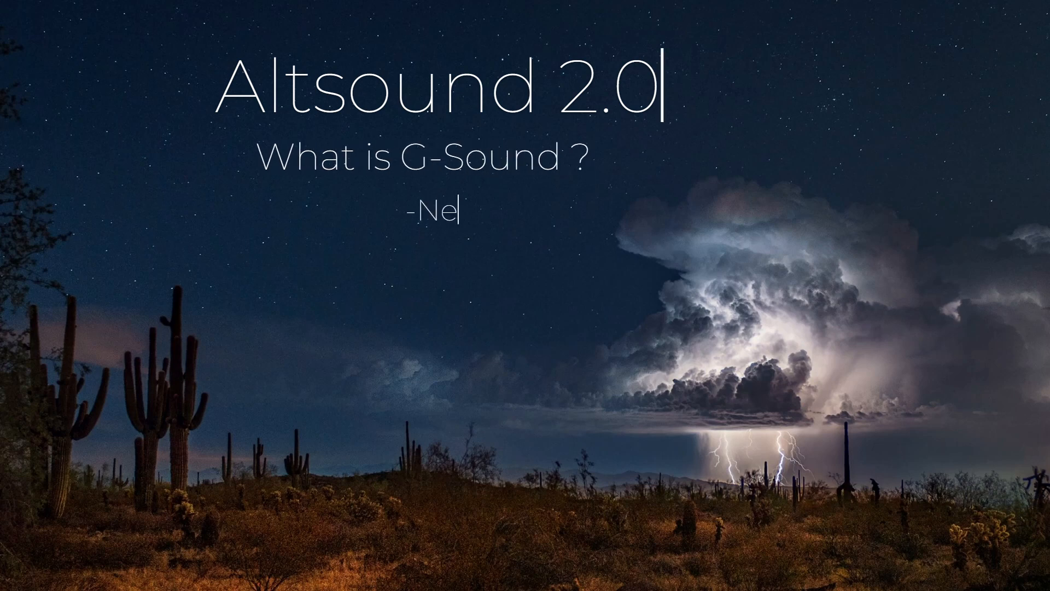
pyautogui.write('New Altsound Format')
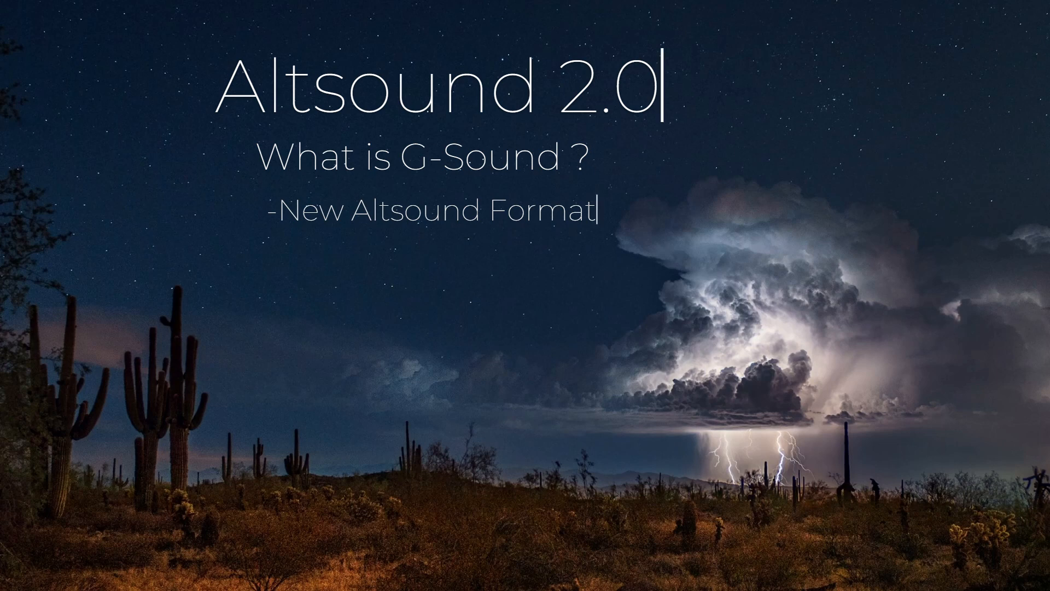
pyautogui.write('-Sound Type Based')
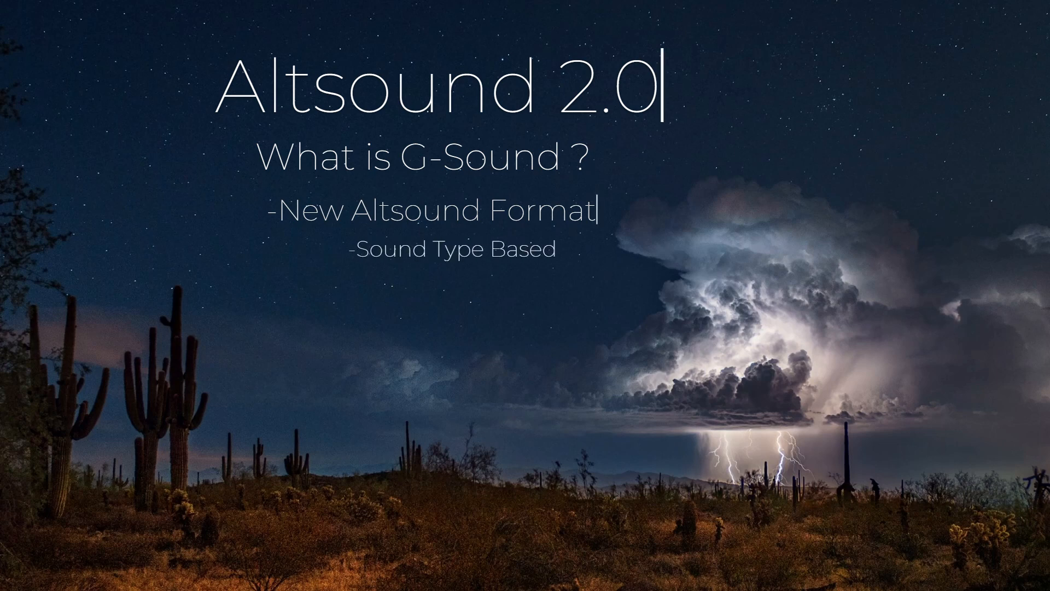
pyautogui.write('-Assign Behaviors')
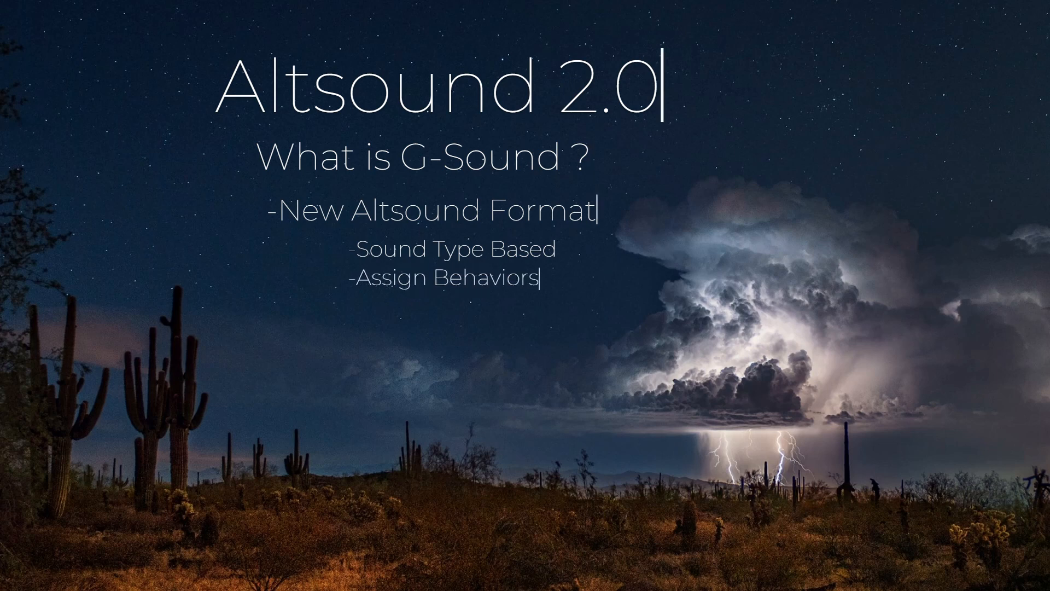
pyautogui.write('-Group Volume Adj')
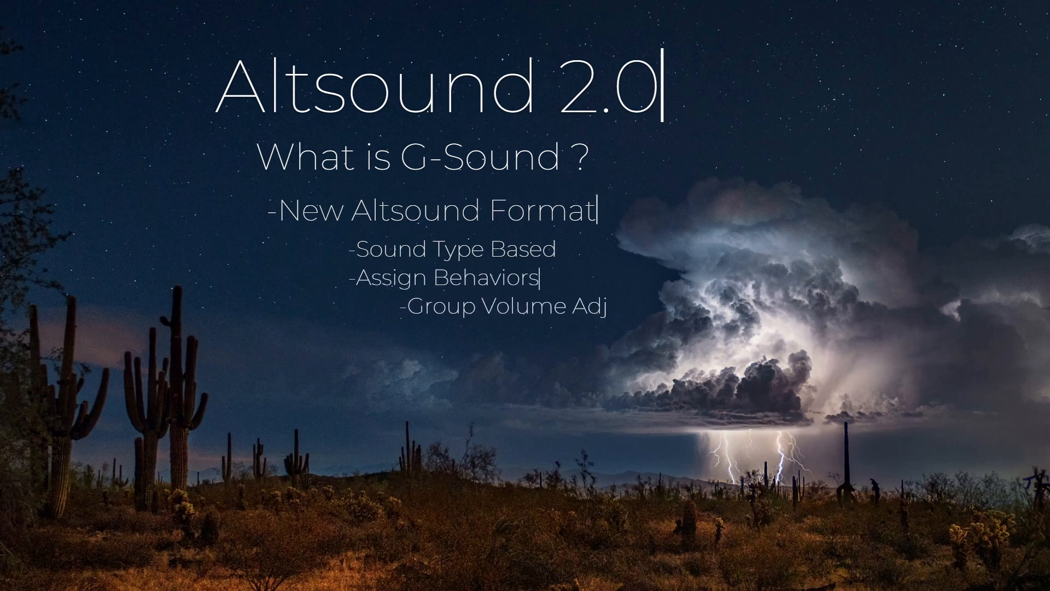
pyautogui.write('ustments')
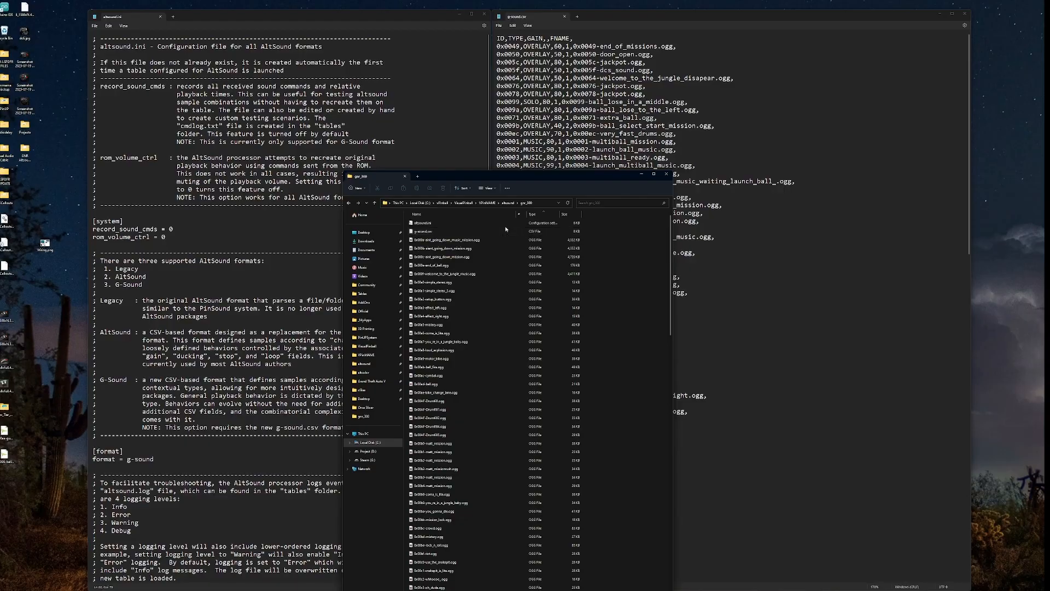
pyautogui.click(429, 324)
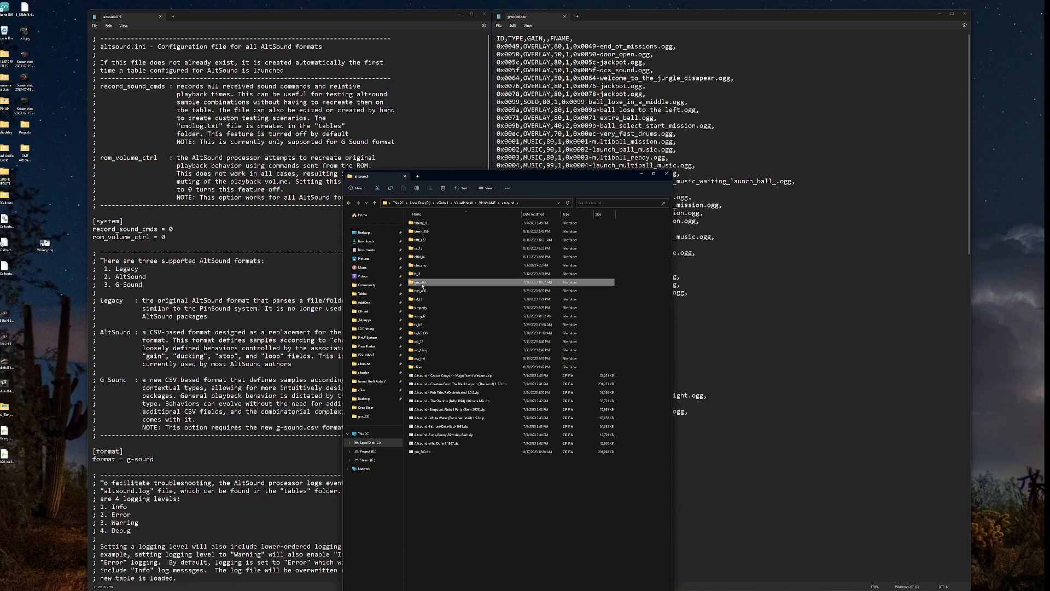
pyautogui.doubleClick(422, 281)
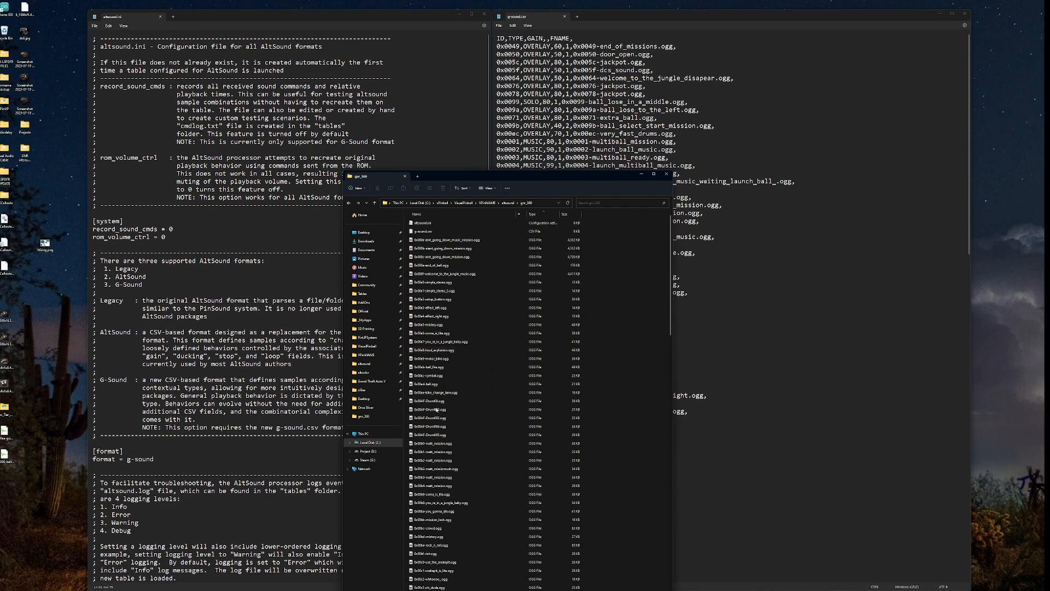
pyautogui.click(421, 223)
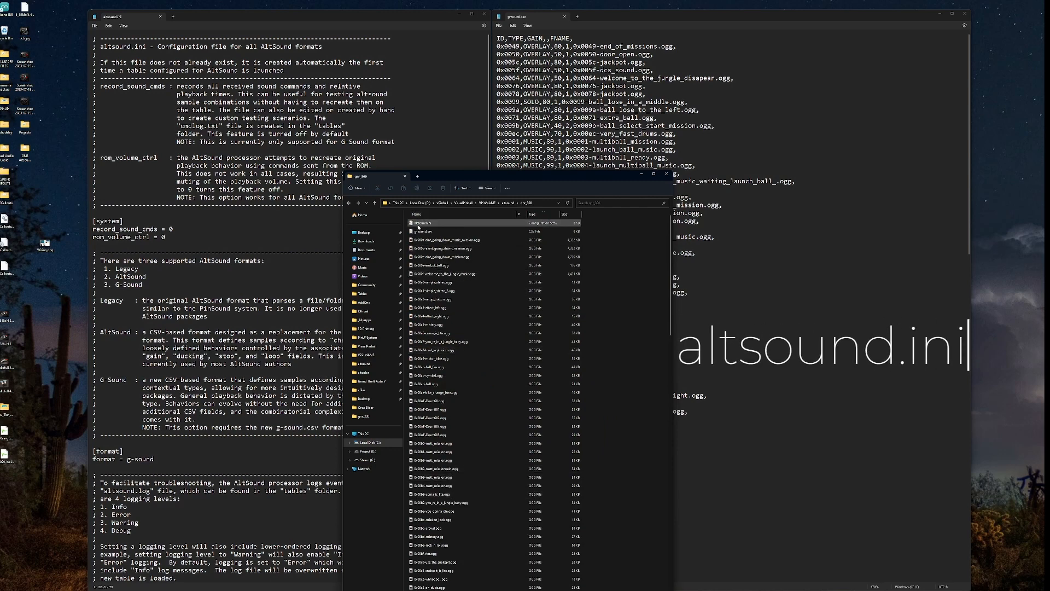
pyautogui.moveTo(421, 222)
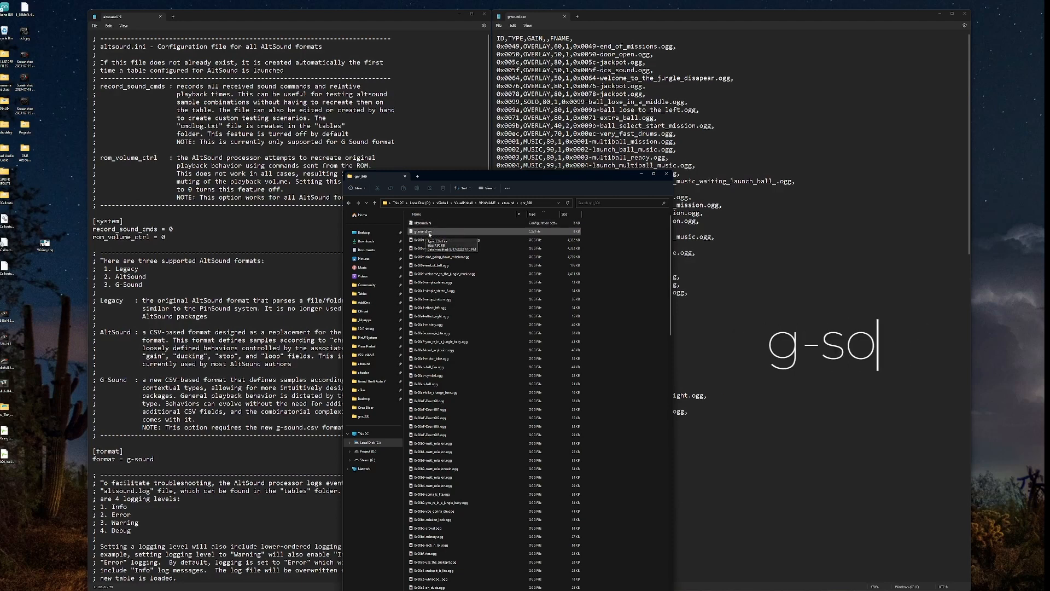
pyautogui.write('und.csv')
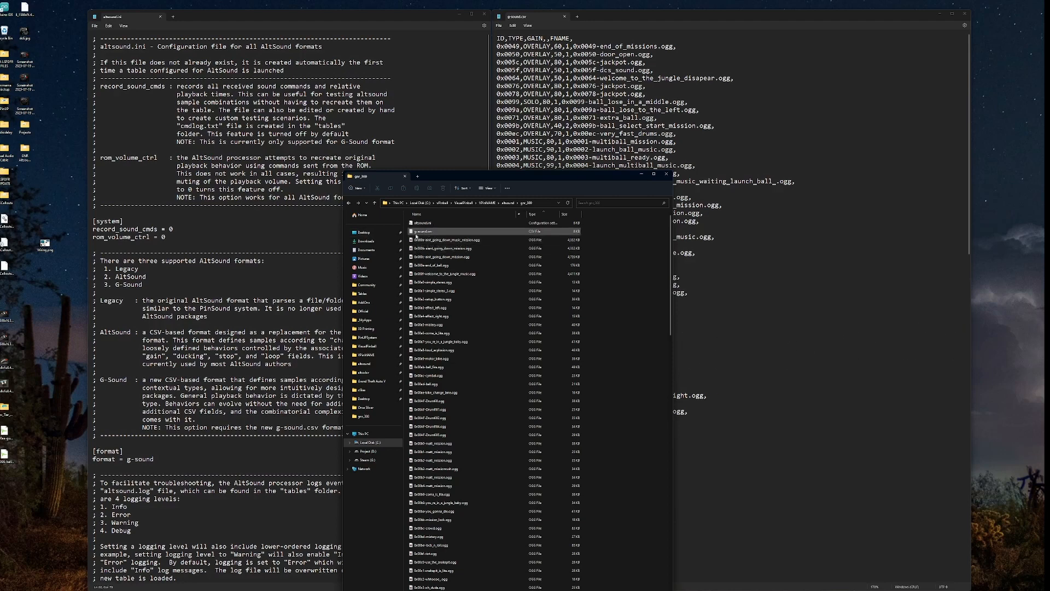
pyautogui.click(432, 493)
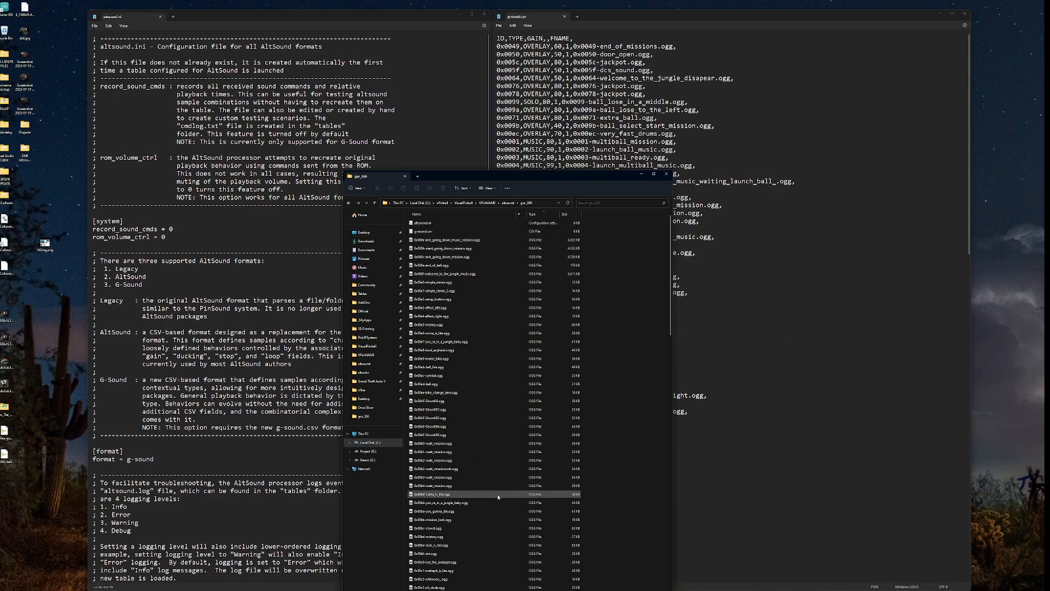
pyautogui.moveTo(498, 498)
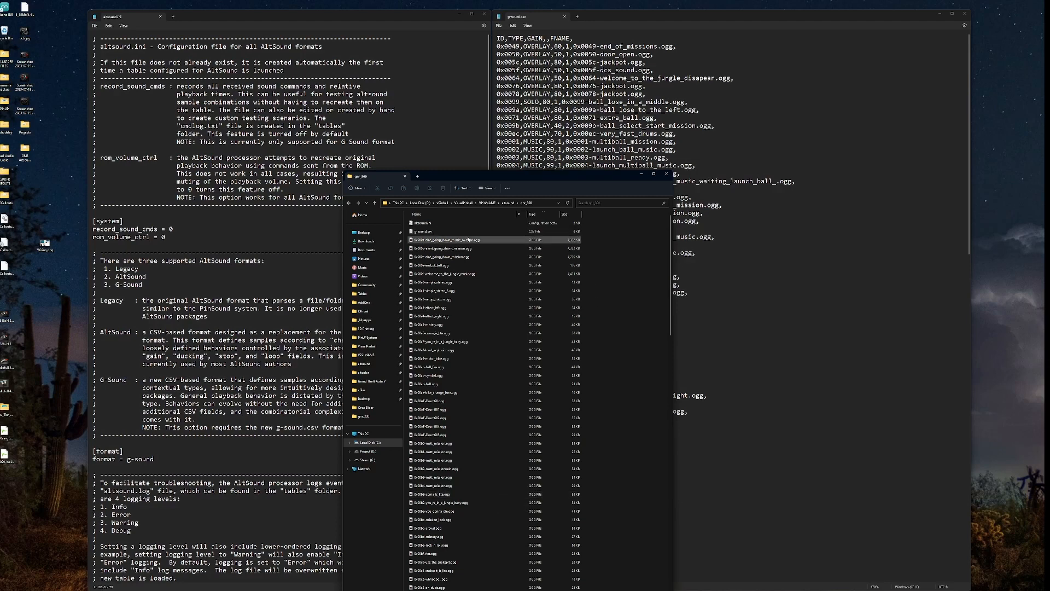
pyautogui.moveTo(420, 224)
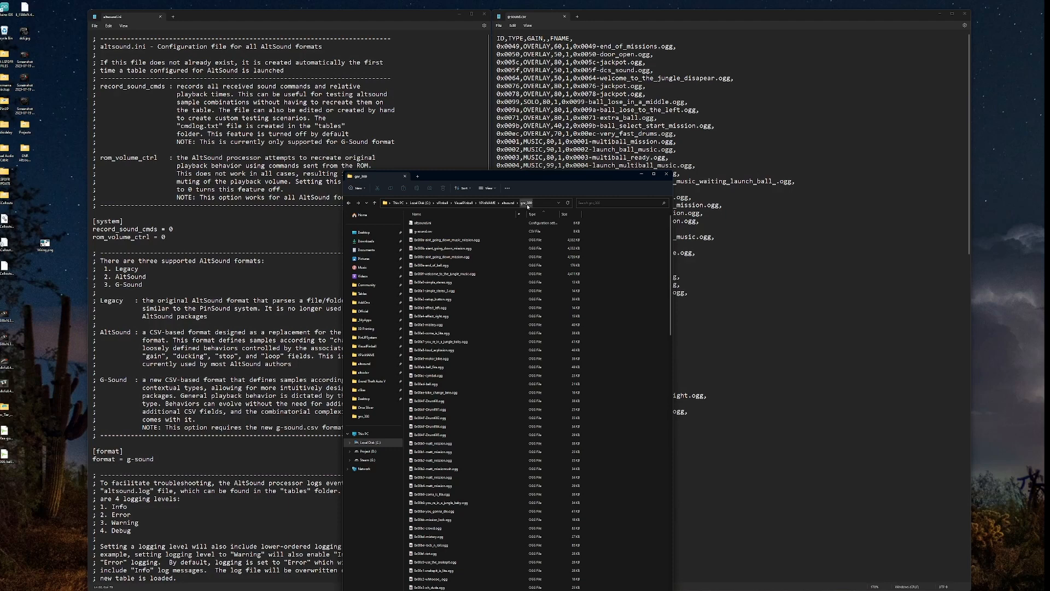
# Step: Bring the altsound.ini and g-sound.csv Notepad windows in front of File Explorer
pyautogui.click(442, 256)
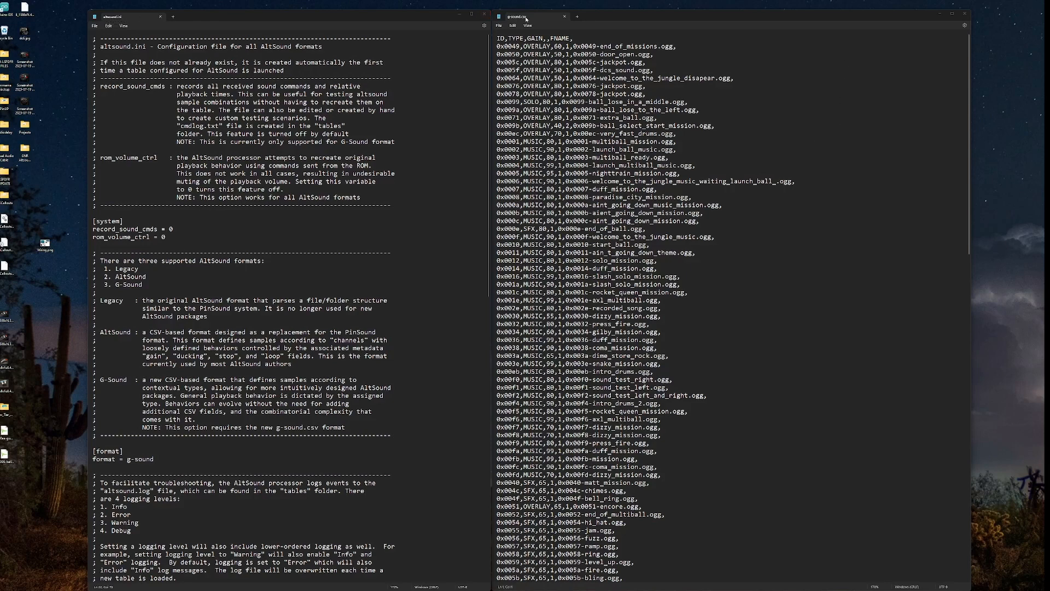
pyautogui.moveTo(528, 33)
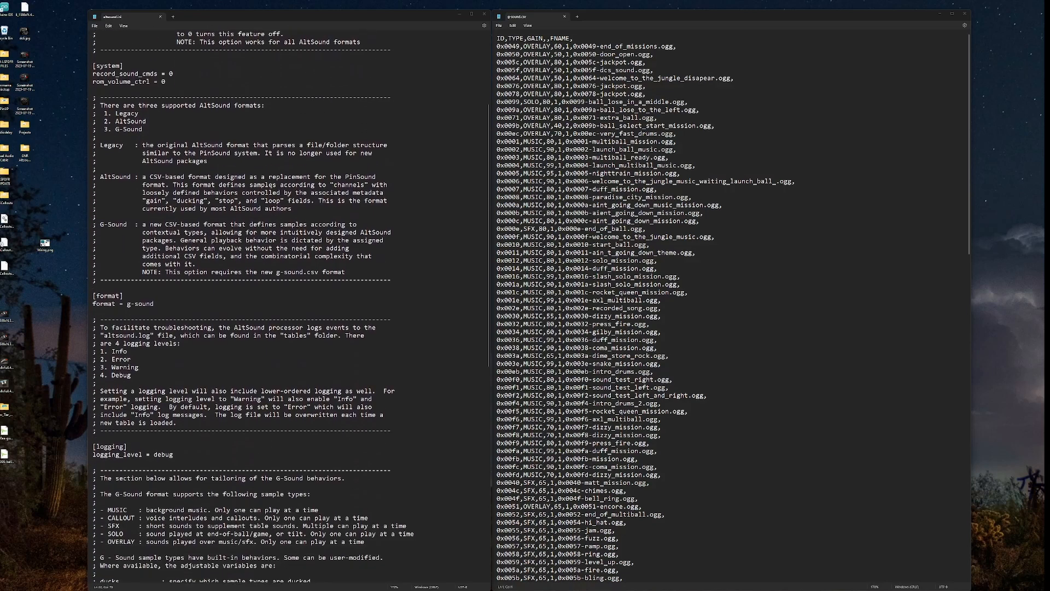
# Step: Scroll altsound.ini down past [format] to [logging] and the G-Sound behaviour notes
pyautogui.scroll(-3)
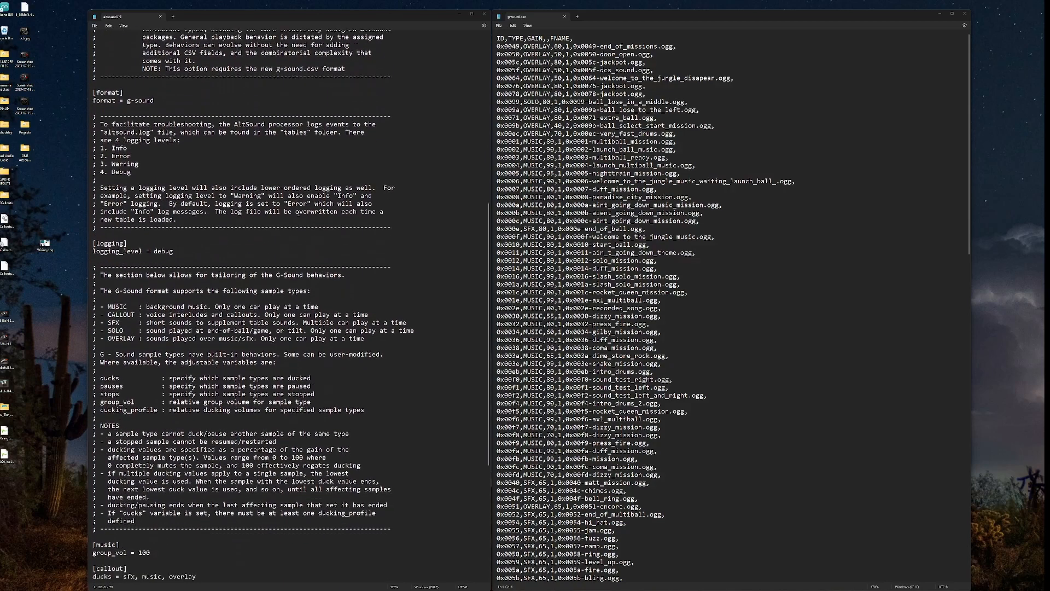
pyautogui.scroll(-3)
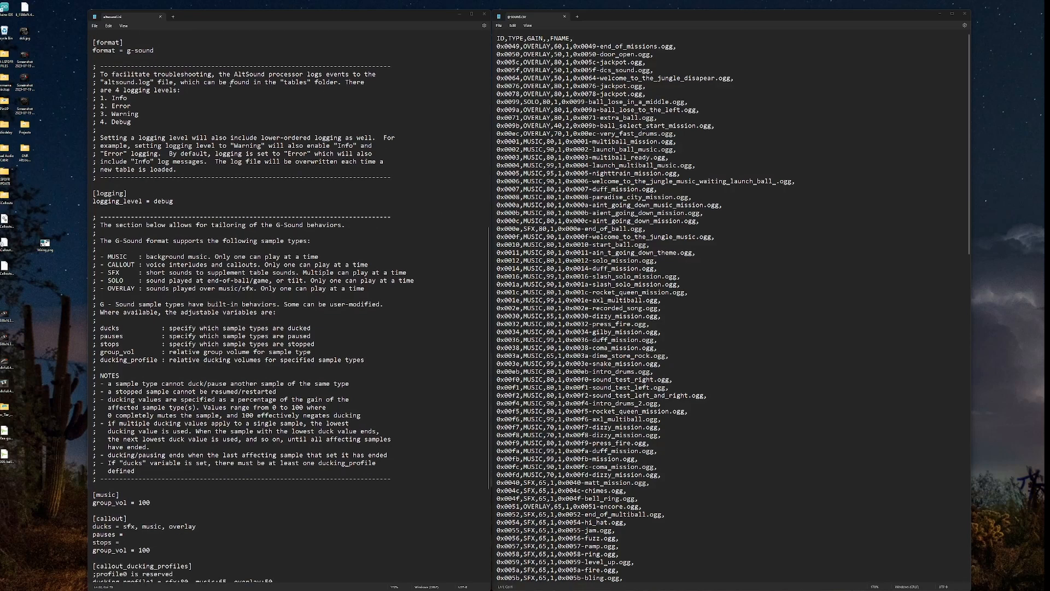
# Step: Scroll altsound.ini down through the [music], callout, sfx, solo and overlay sections
pyautogui.scroll(-3)
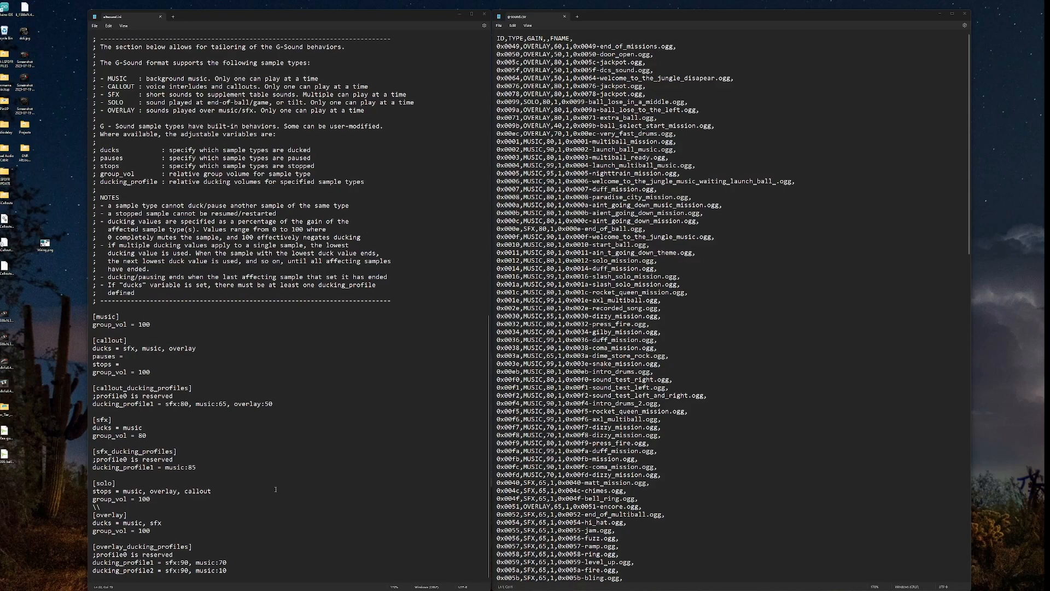
pyautogui.moveTo(281, 557)
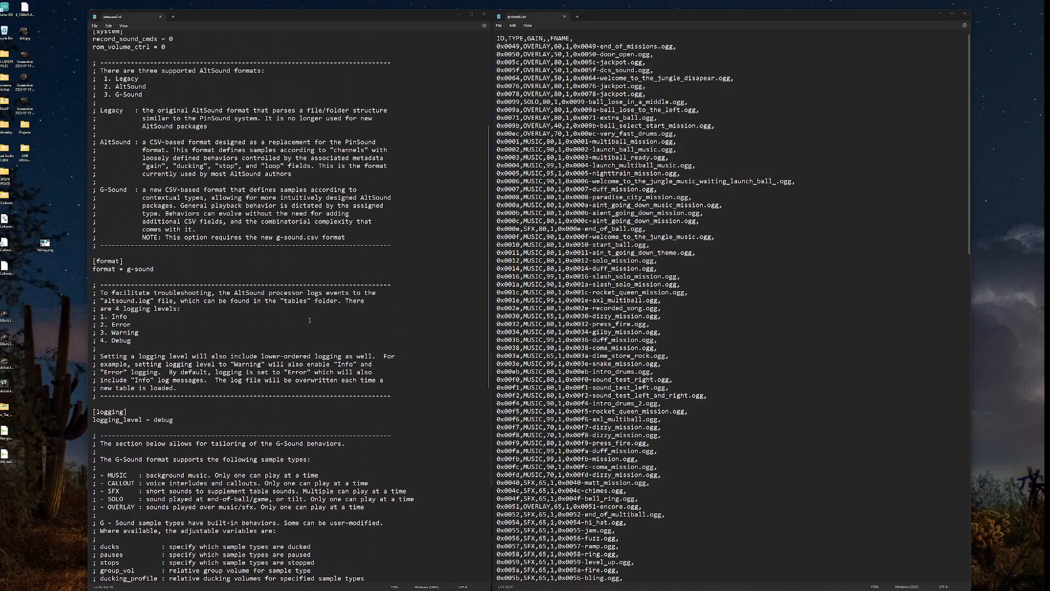
pyautogui.scroll(-3)
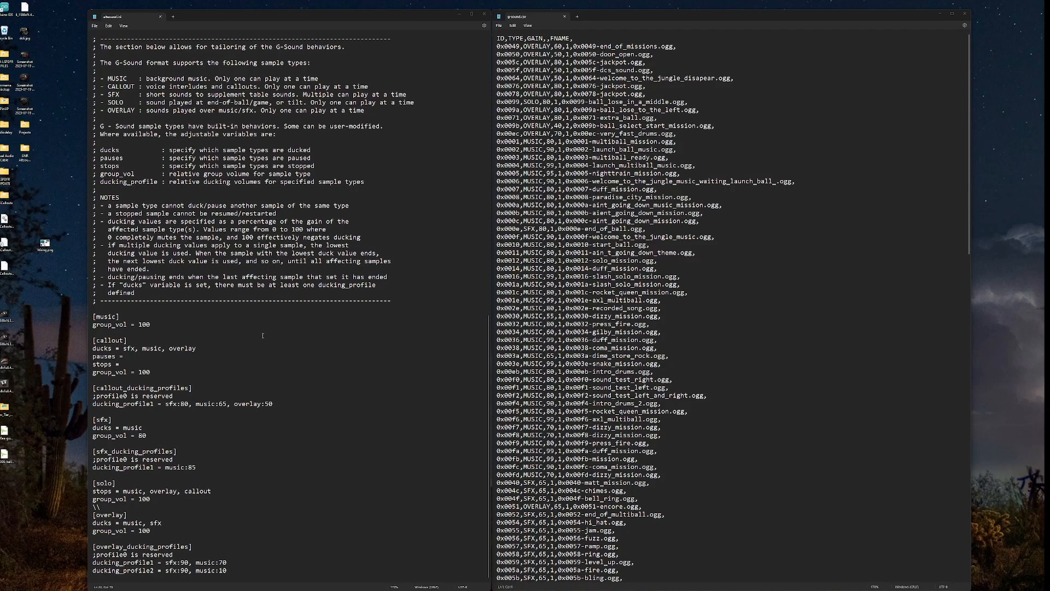
pyautogui.moveTo(267, 347)
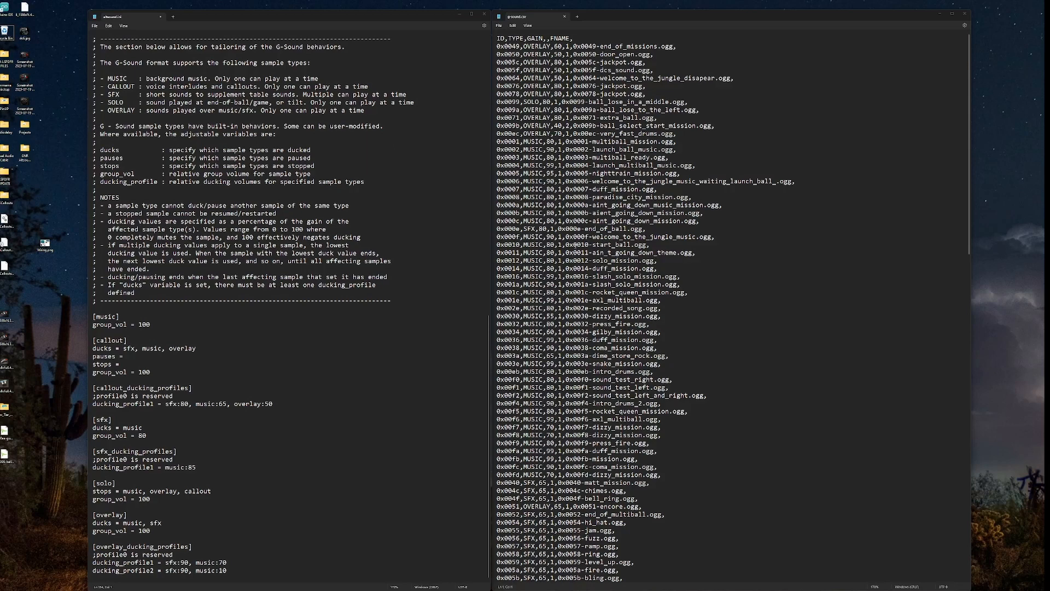
pyautogui.moveTo(70, 145)
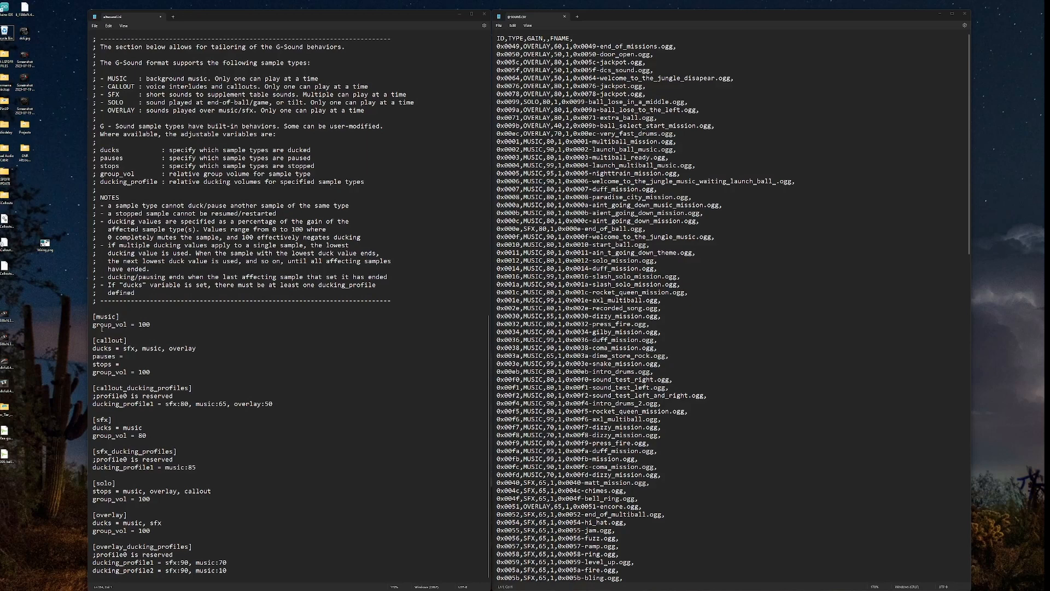
# Step: Replace the [music] group_vol value 100 with 80, deleting the stray semicolon
pyautogui.doubleClick(144, 324)
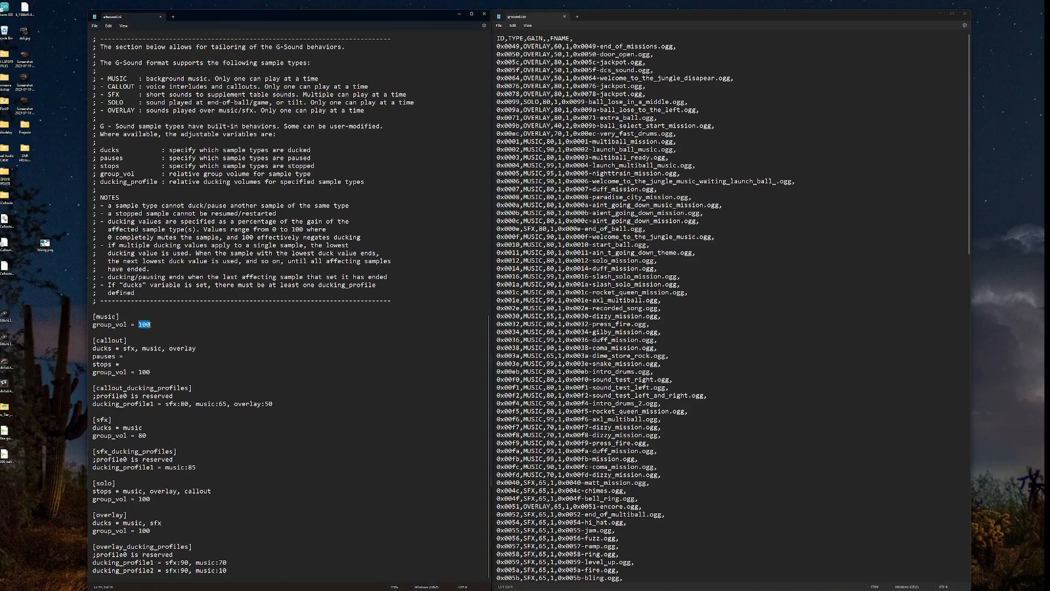
pyautogui.write('80')
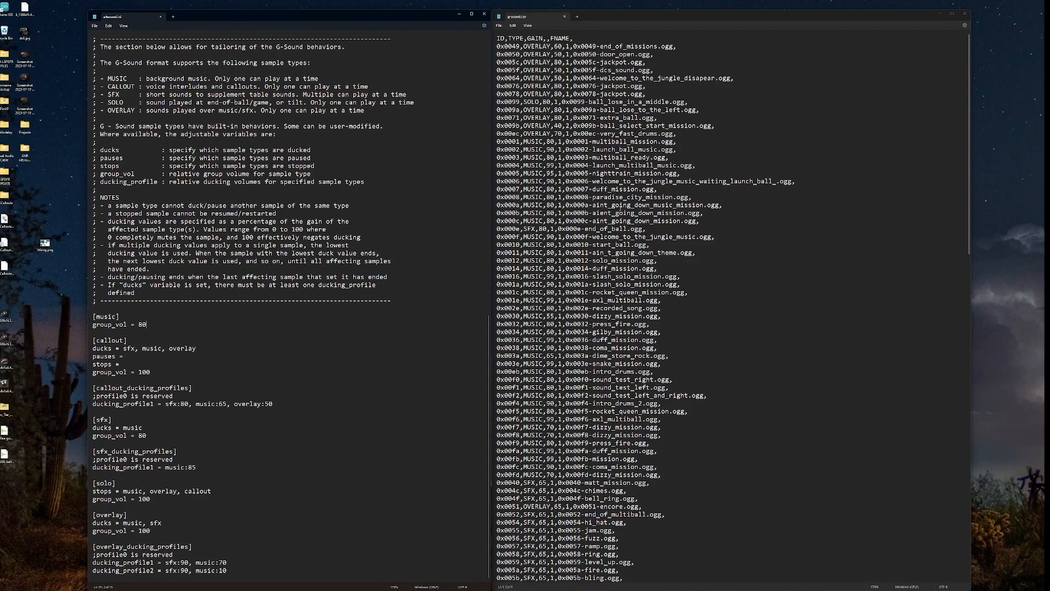
pyautogui.write(';')
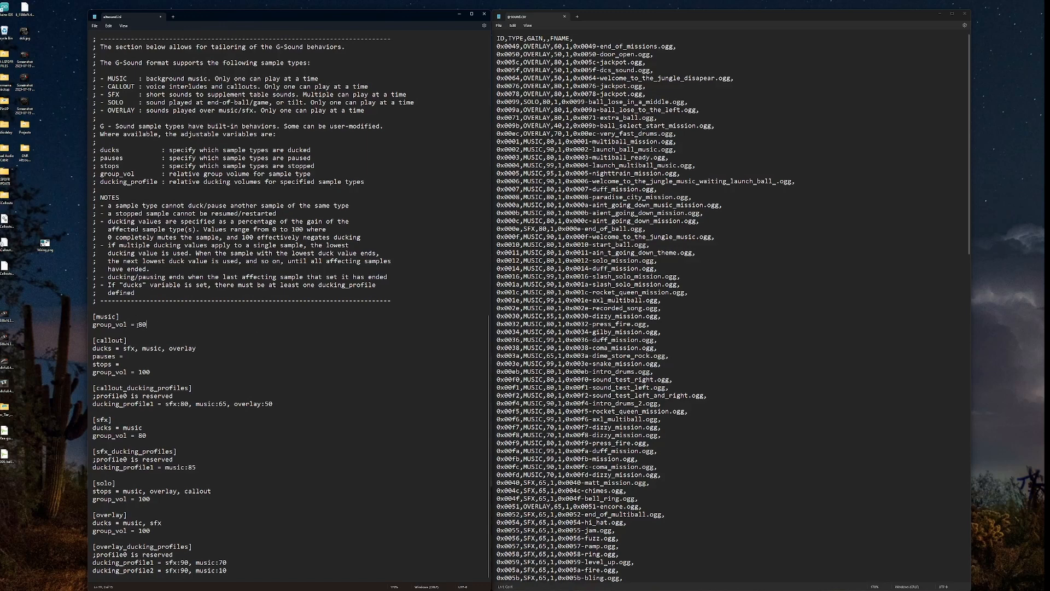
pyautogui.press('Backspace')
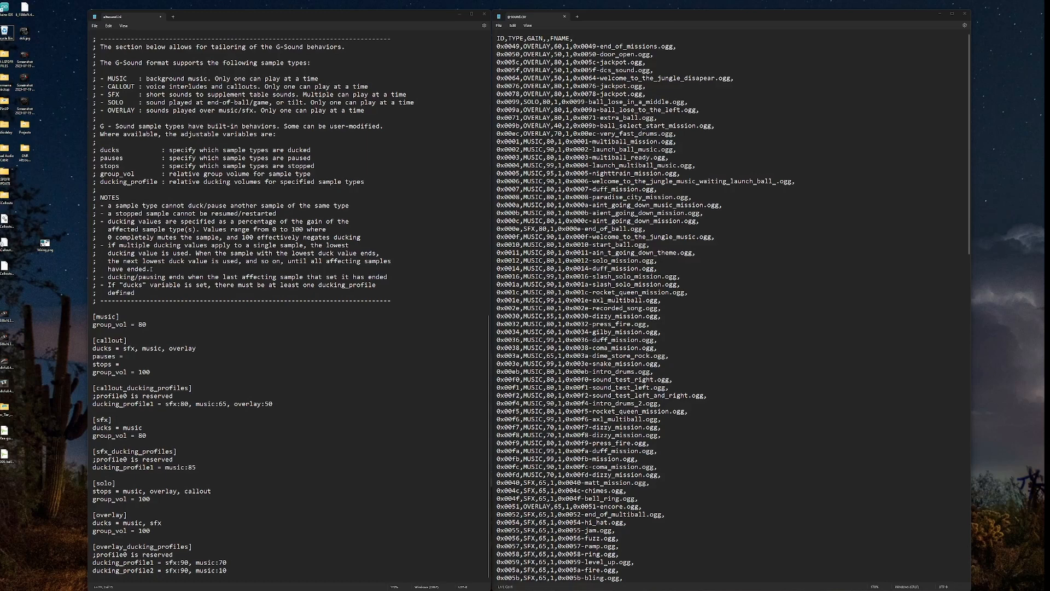
pyautogui.write('100')
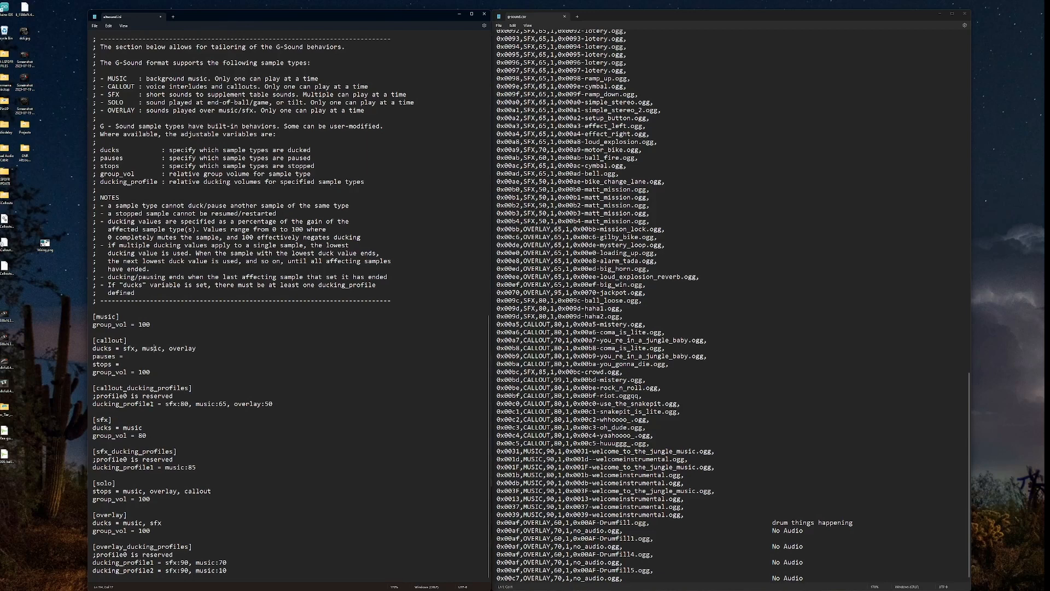
pyautogui.moveTo(217, 436)
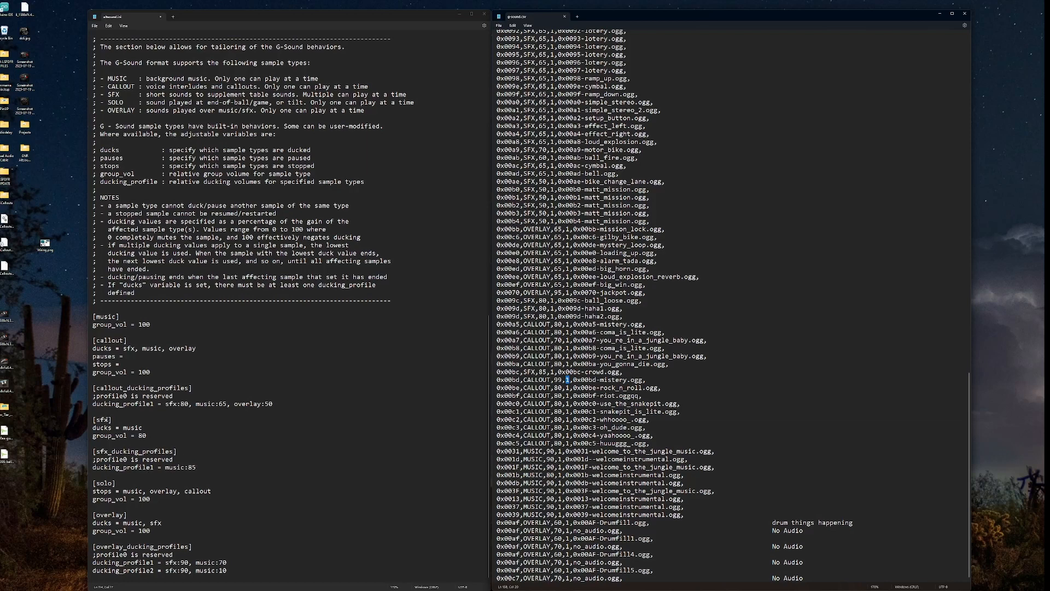
# Step: Select the value after the gain in a CALLOUT row of g-sound.csv
pyautogui.doubleClick(527, 301)
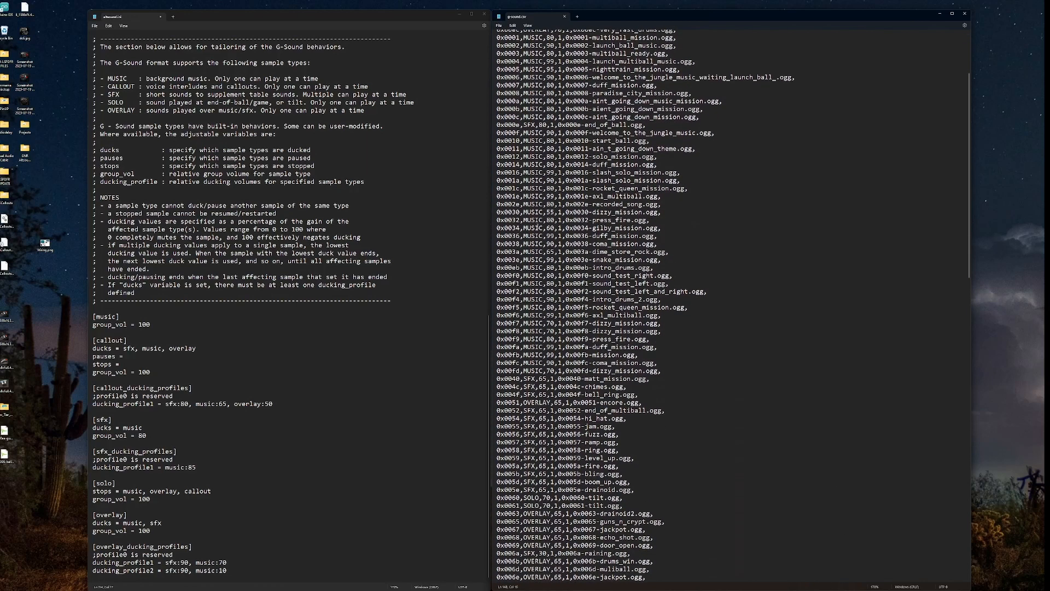
pyautogui.scroll(-3)
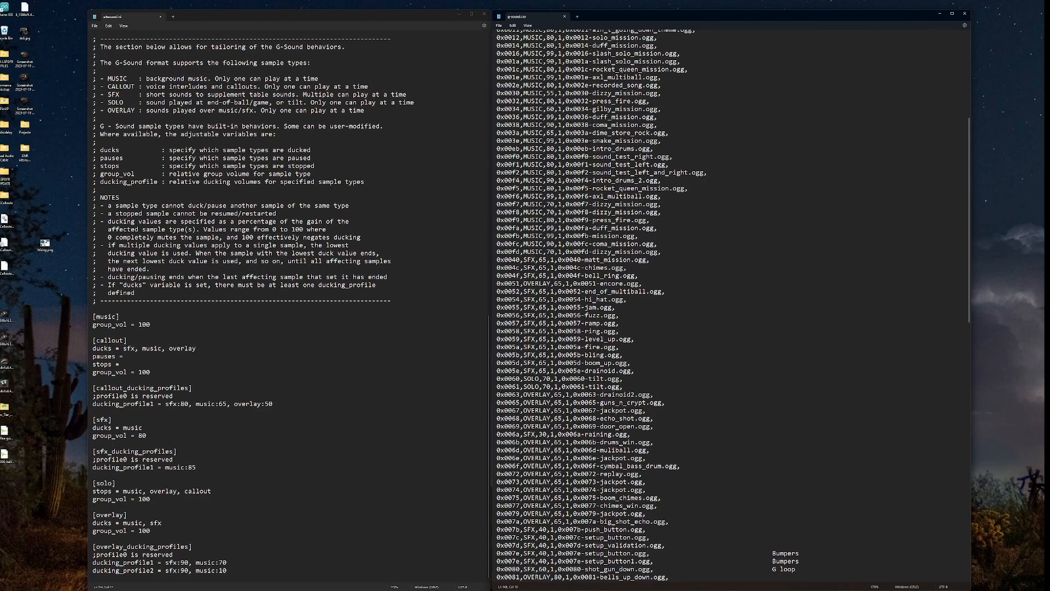
pyautogui.moveTo(138, 584)
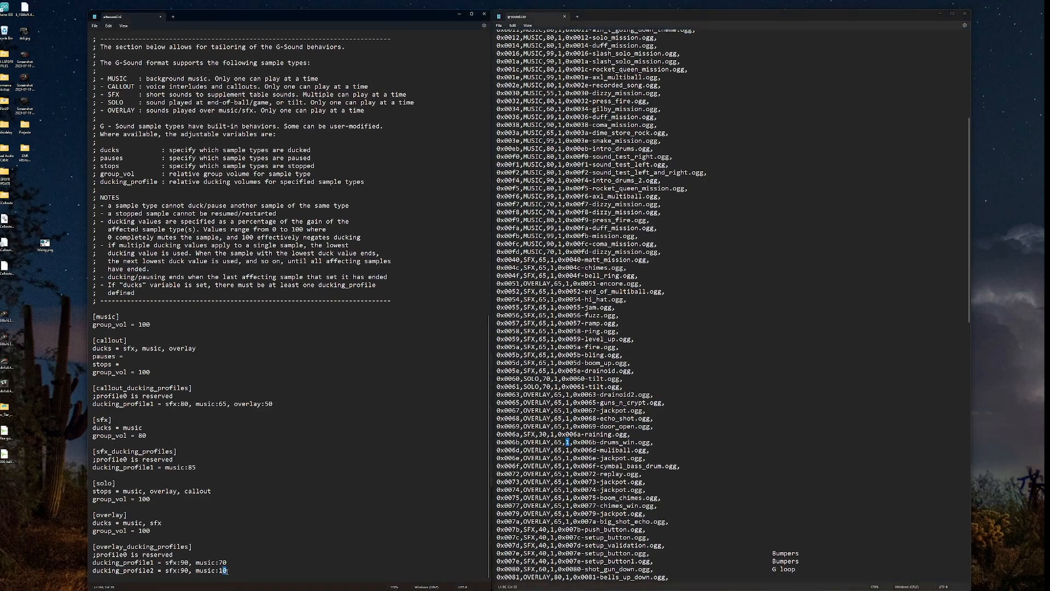
pyautogui.doubleClick(219, 570)
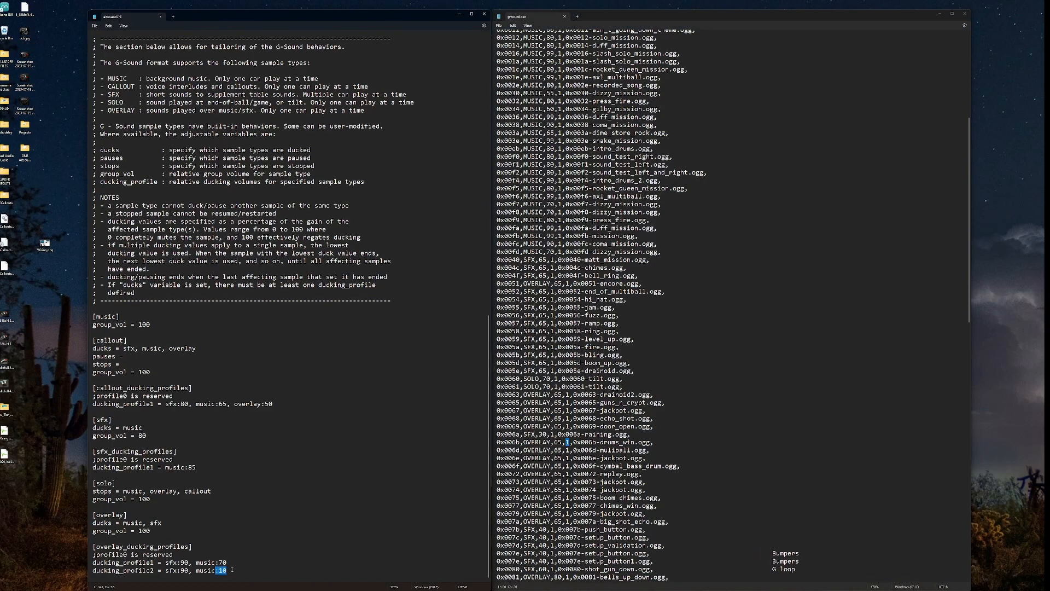
pyautogui.moveTo(226, 573)
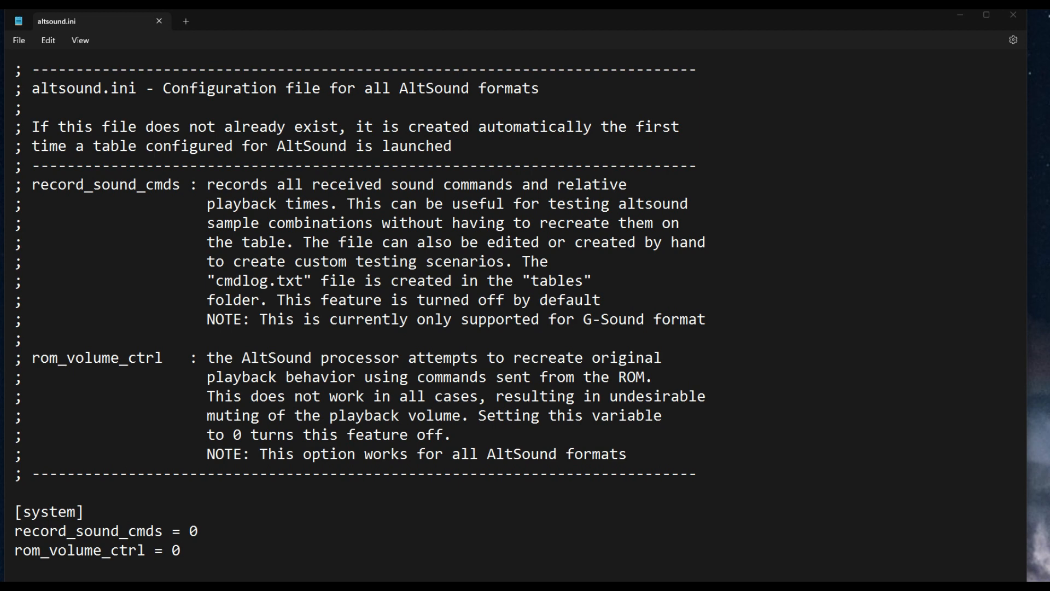
pyautogui.write('1')
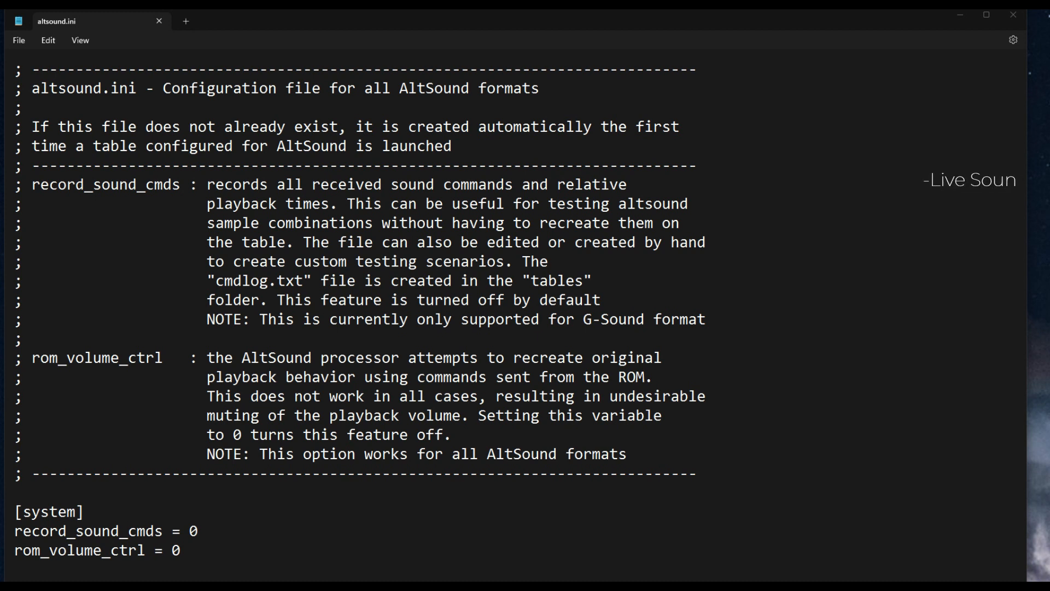
pyautogui.write('Manual Sound Command Script')
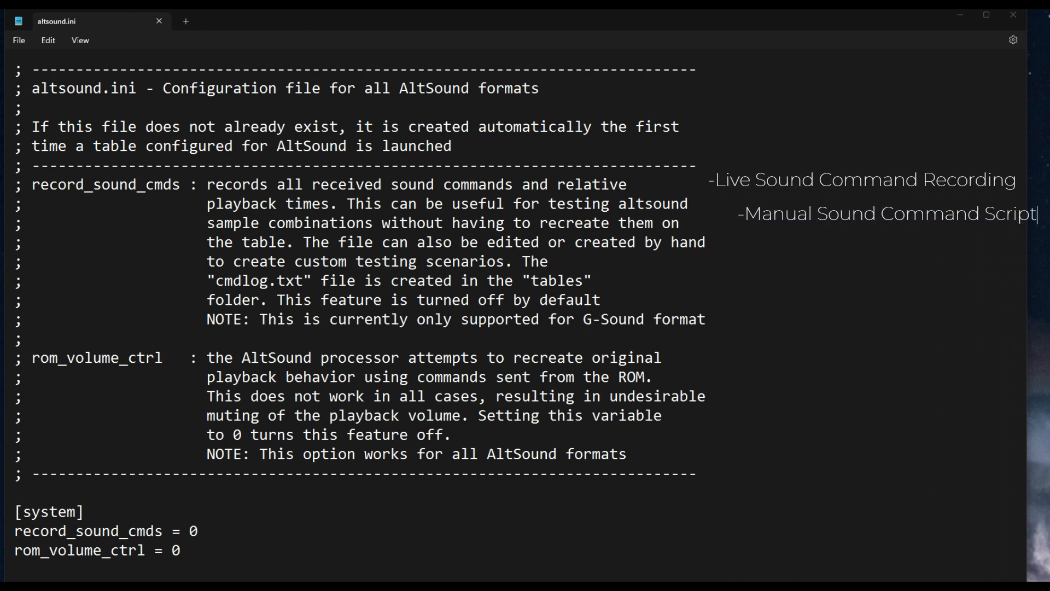
pyautogui.write('ing')
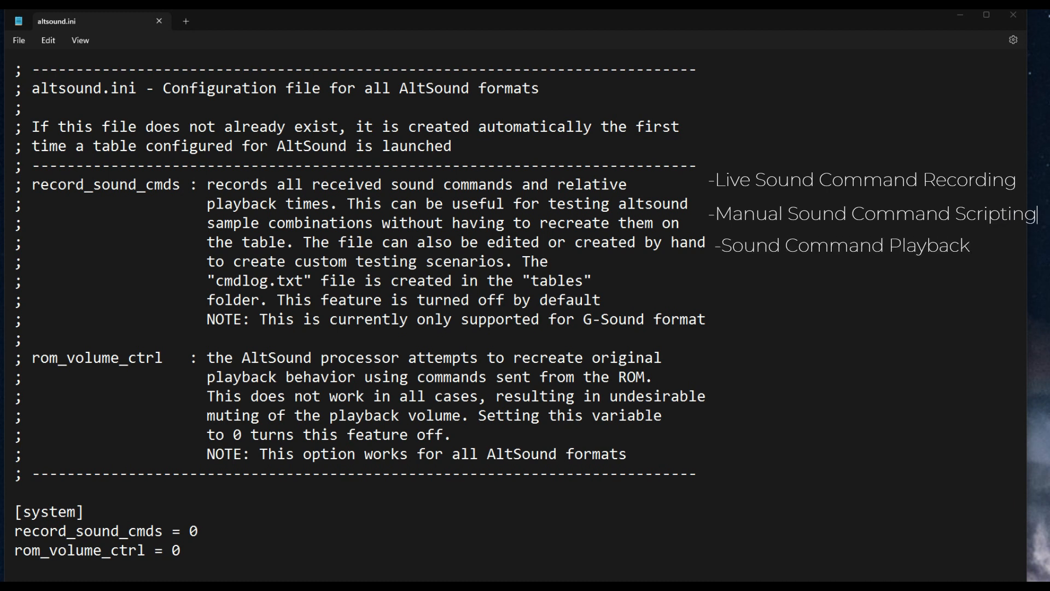